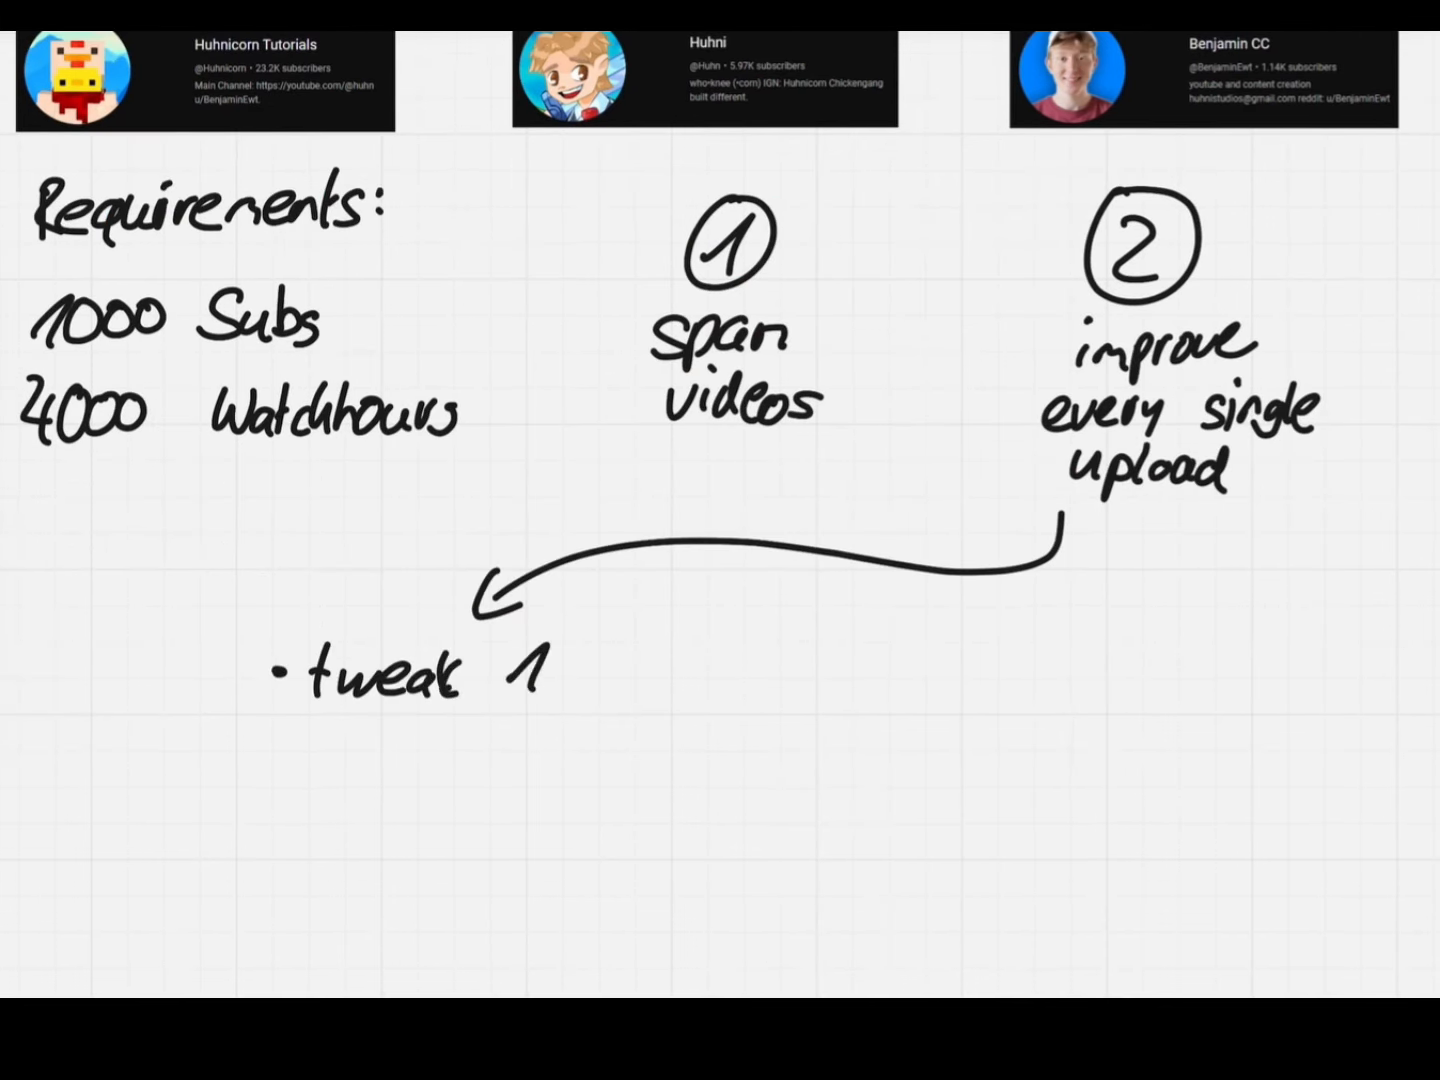
# Finish writing the "tweak 1 thing" note and circle the left pair of thumbnail screenshots
pyautogui.write('thing')
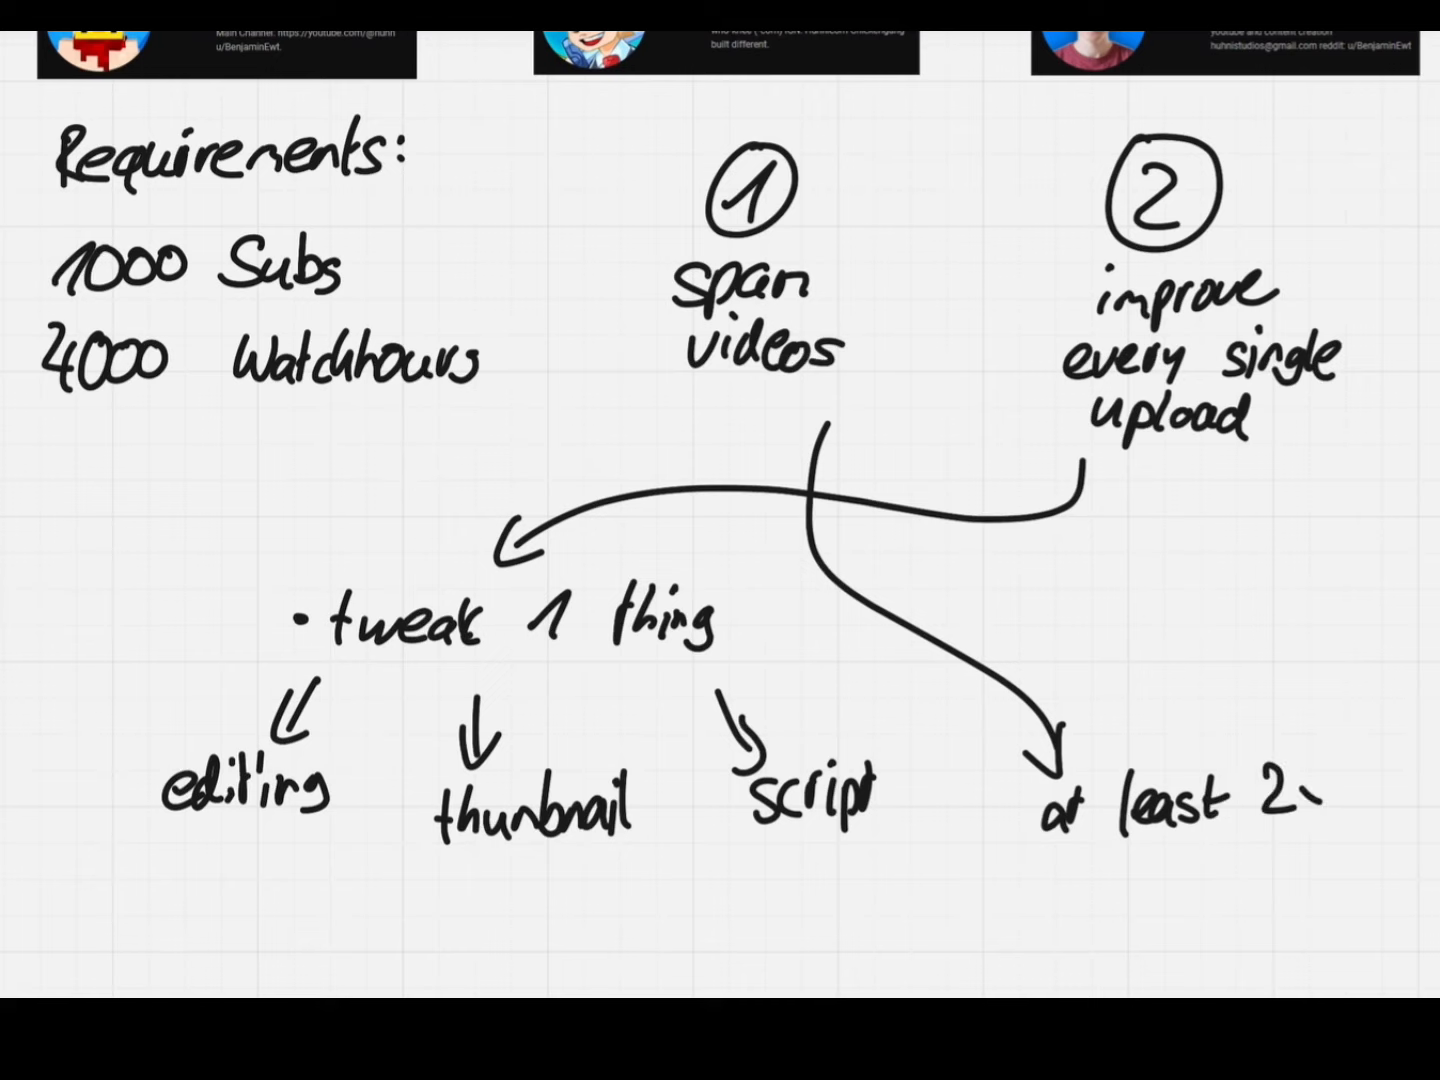
pyautogui.scroll(-3)
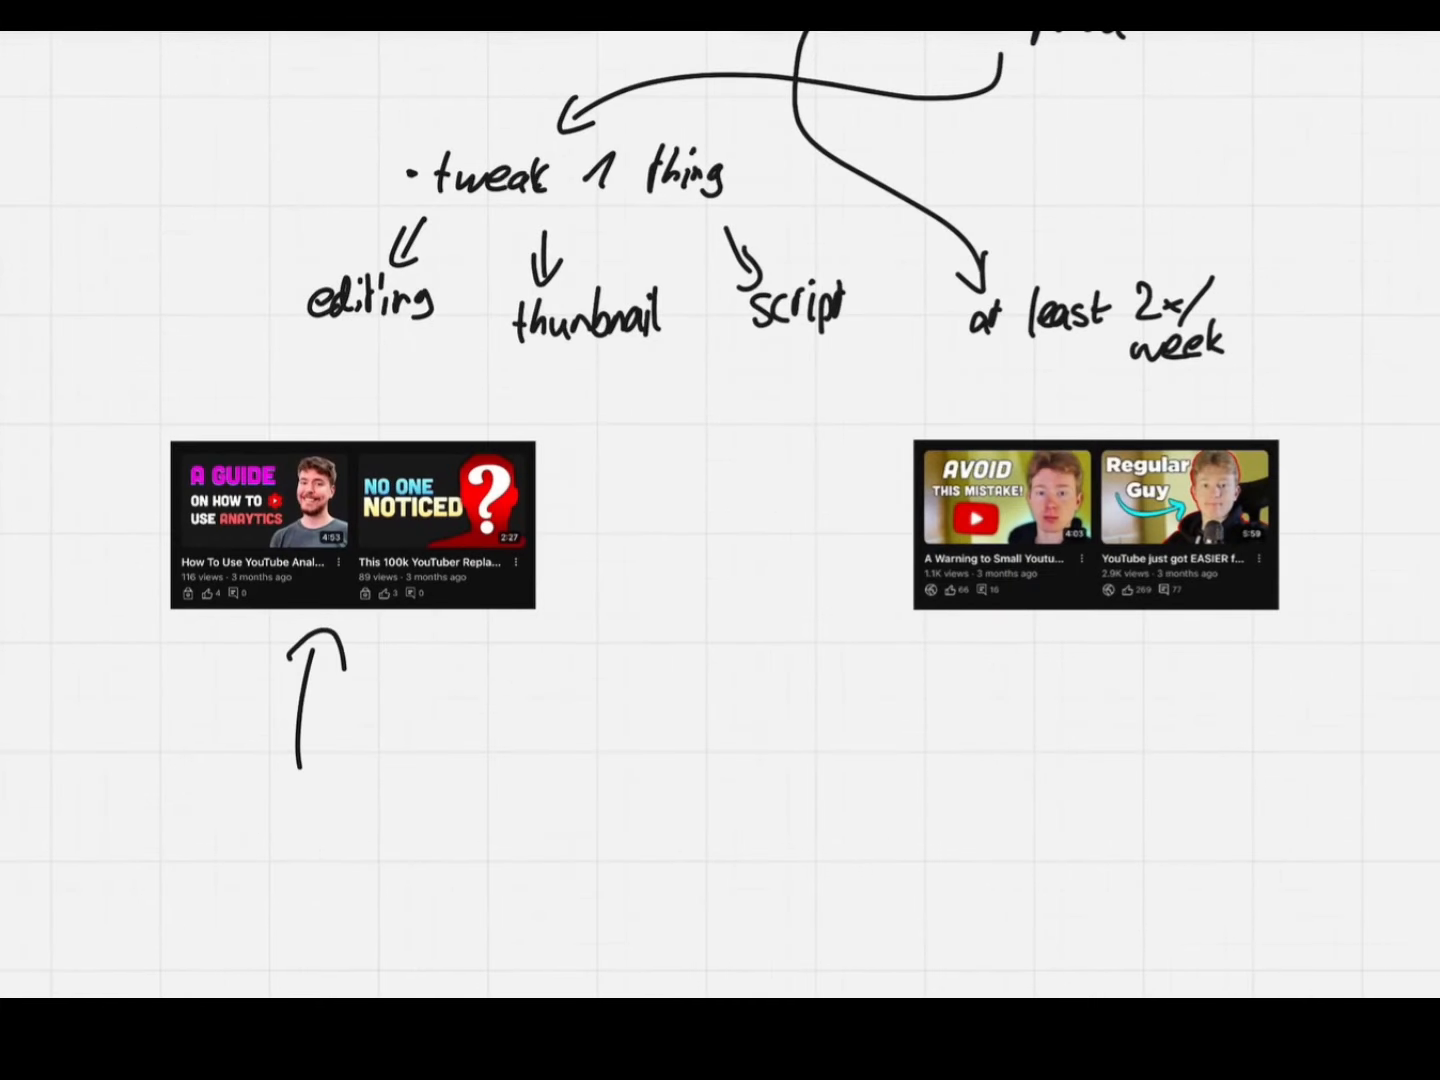
pyautogui.moveTo(150, 410); pyautogui.dragTo(550, 680)
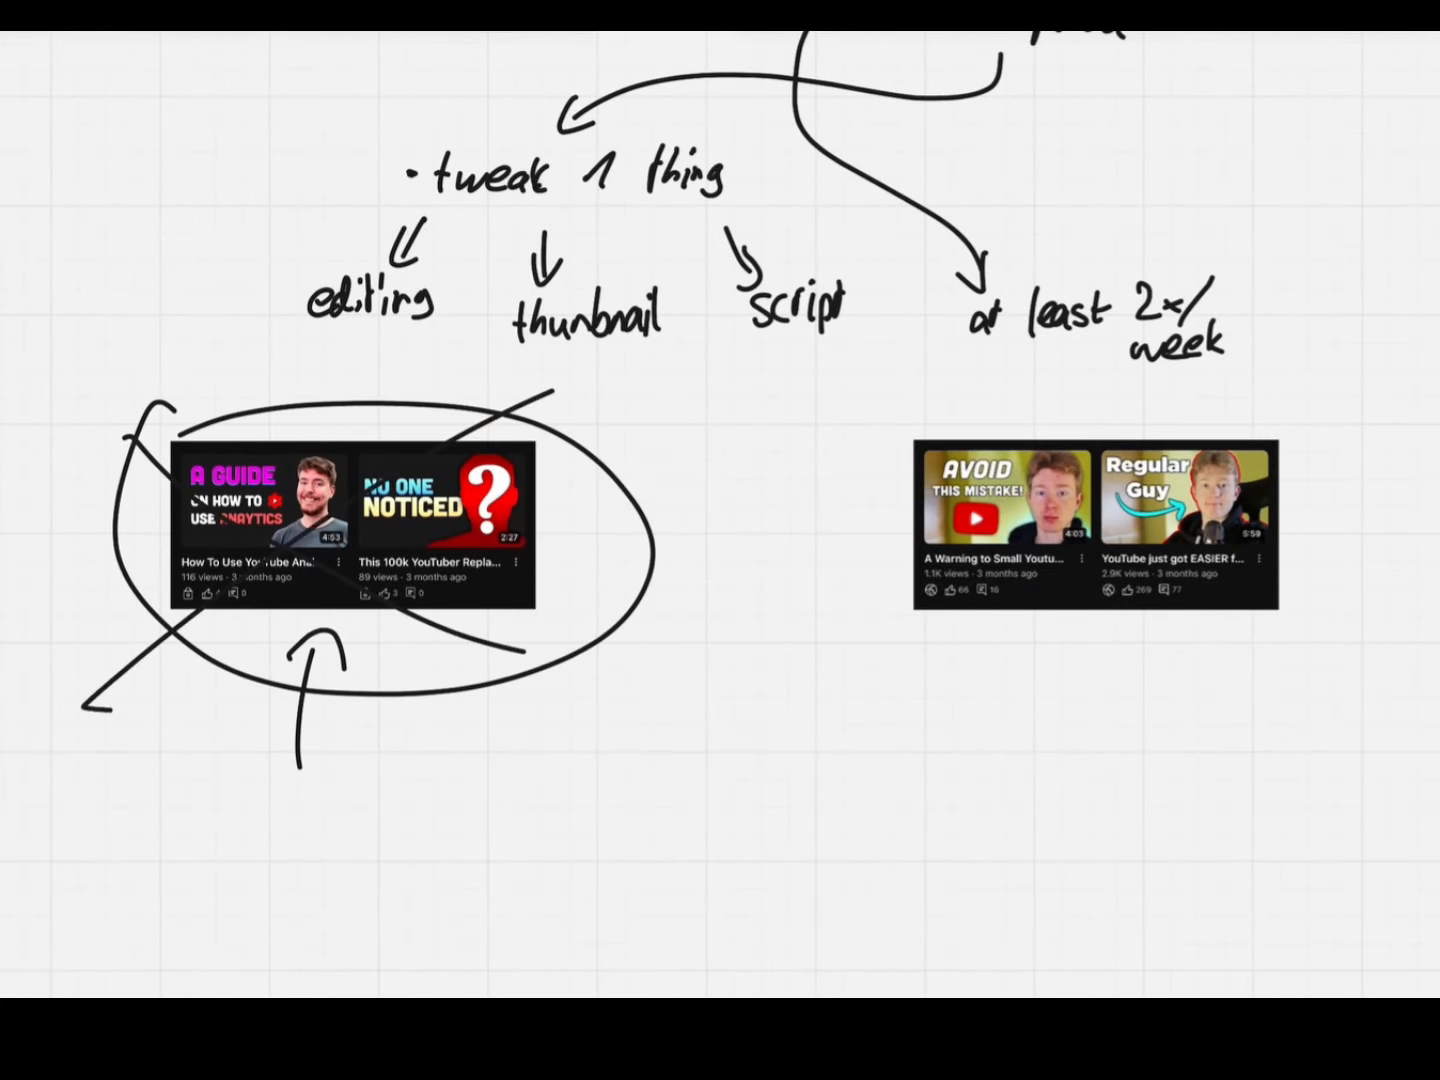